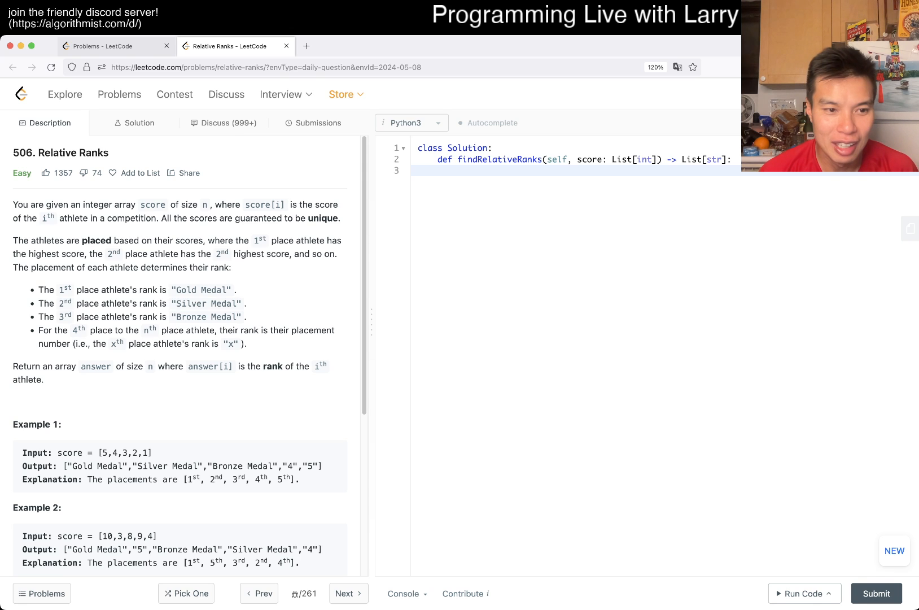
Step: Review Example 1's placements in the Relative Ranks problem description
left_click_drag(60, 467, 317, 467)
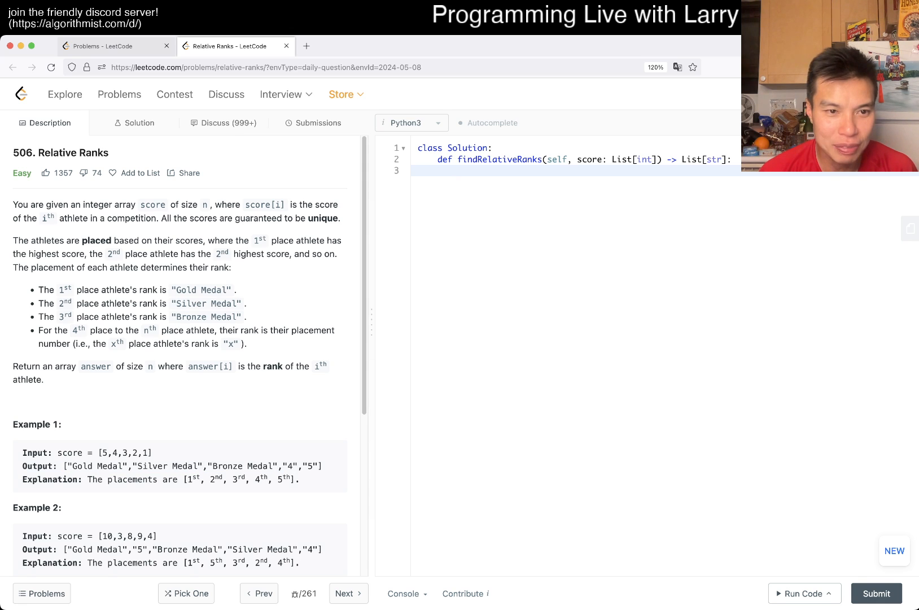
scroll("down", 3)
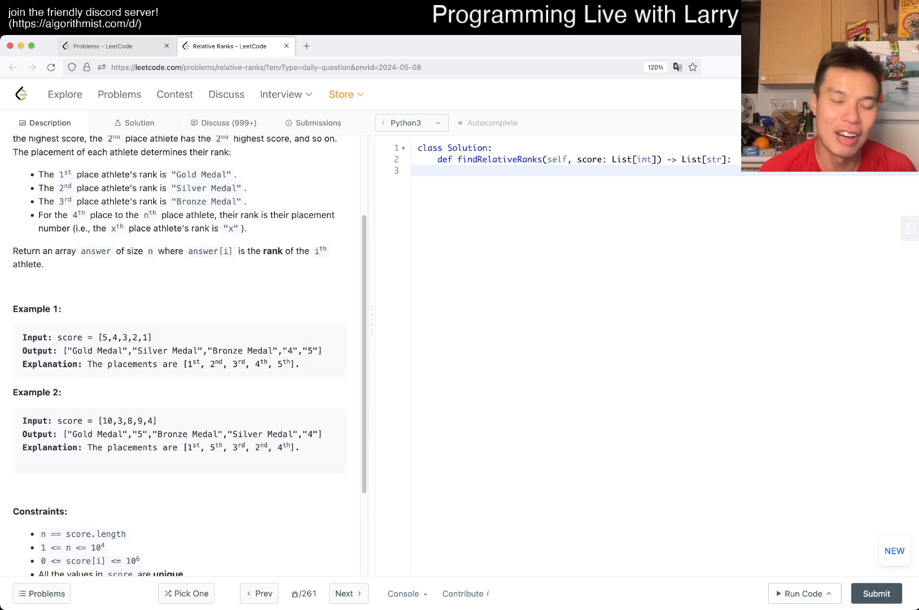
double_click(288, 351)
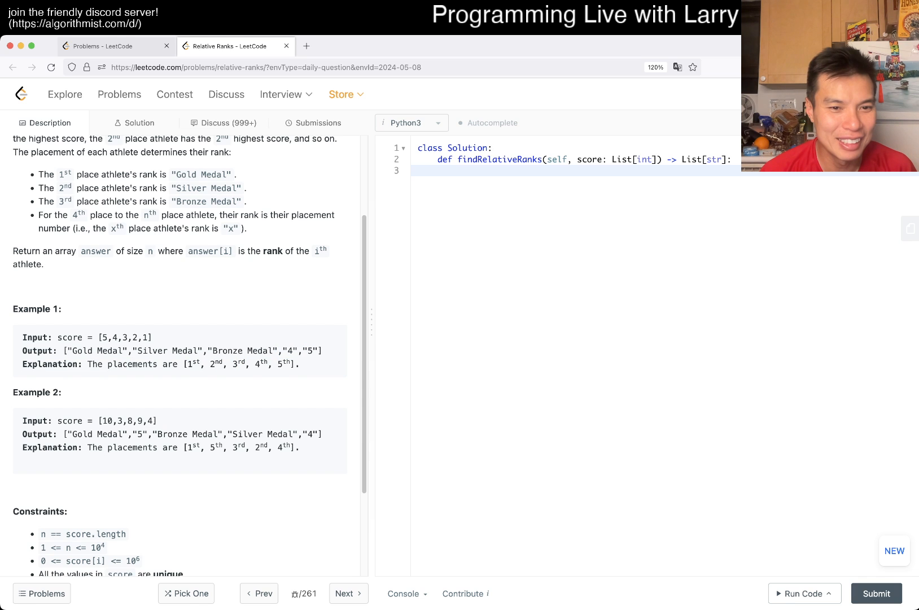
double_click(263, 363)
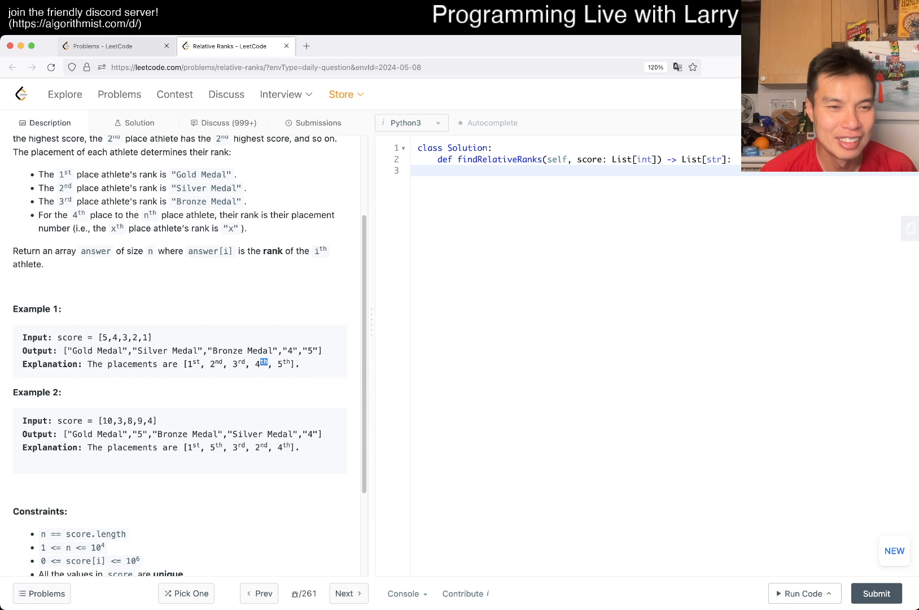
scroll("down", 3)
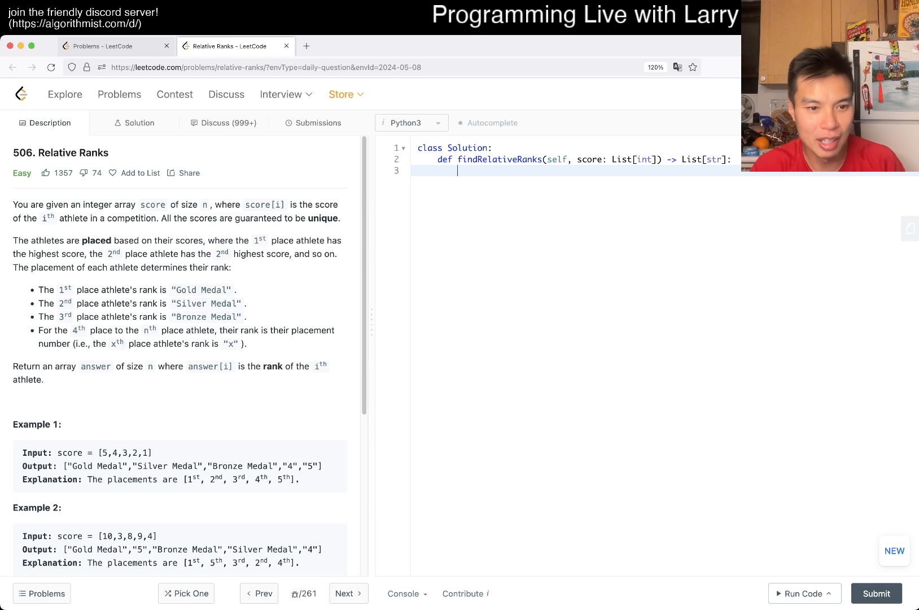
scroll("down", 3)
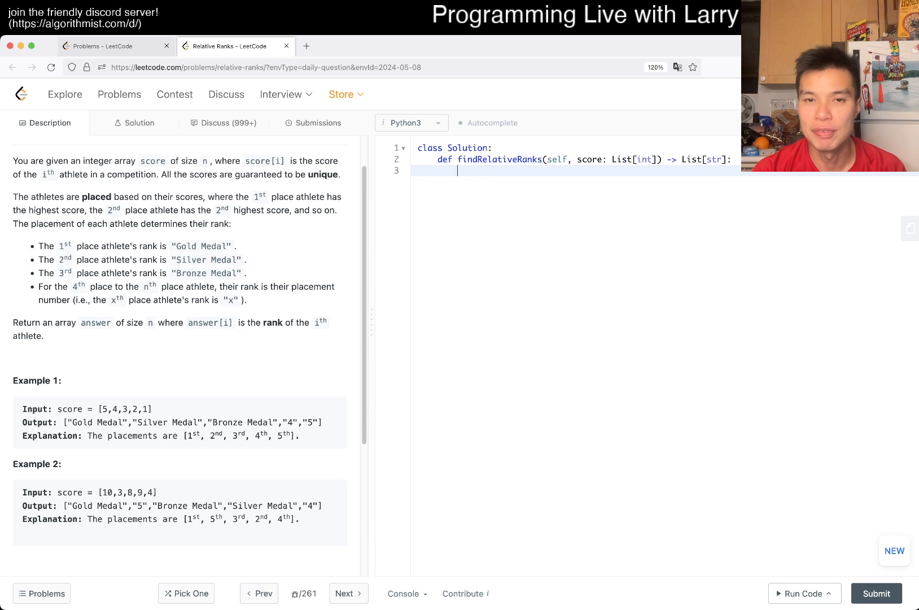
Step: Build scores_with_index from (score, index) pairs using enumerate(scores)
type("for index,")
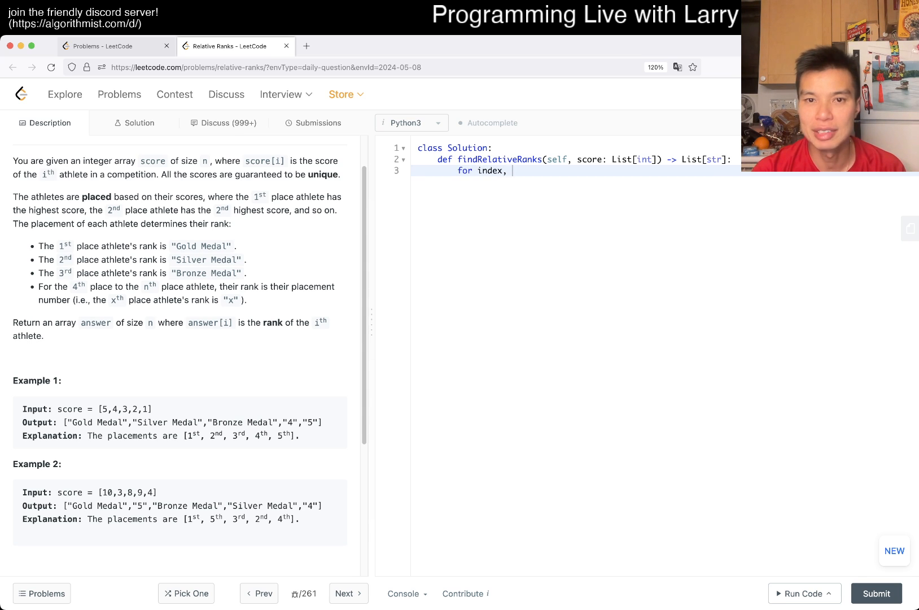
type("score in enu")
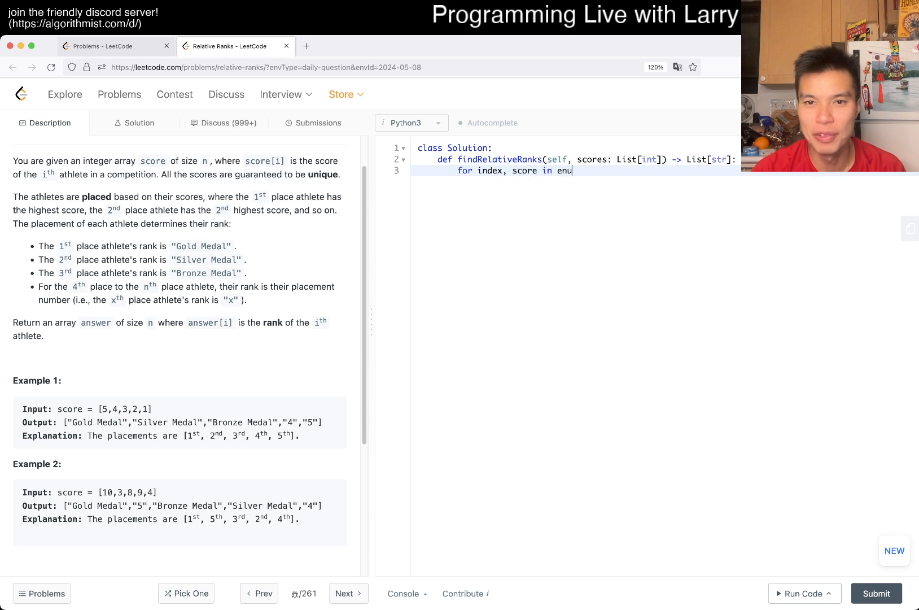
type("merate(scores):")
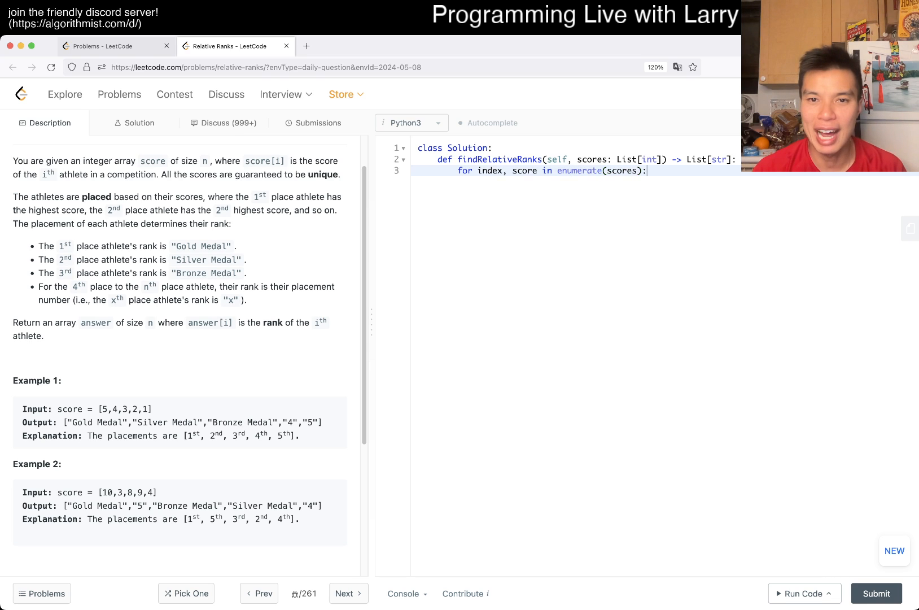
type("score")
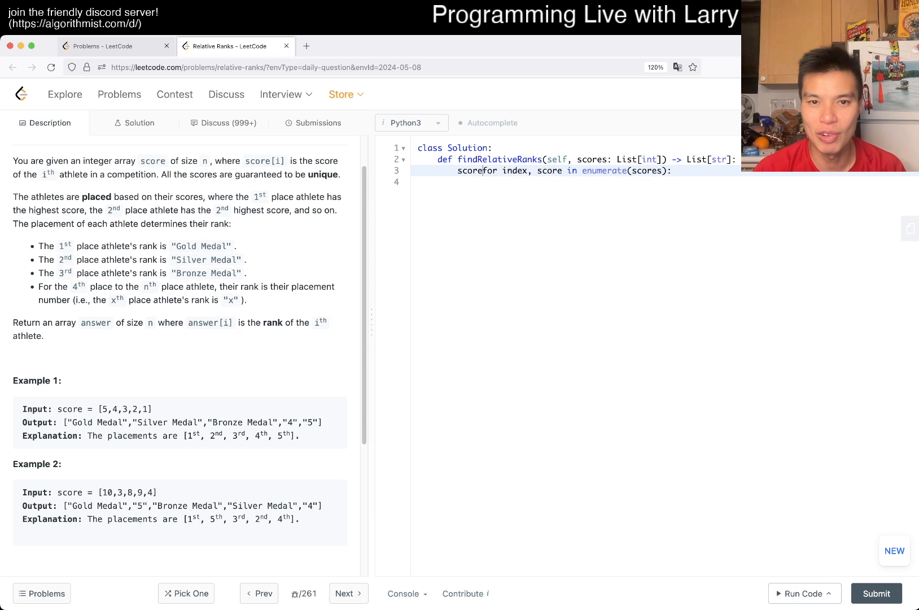
type("score, index)")
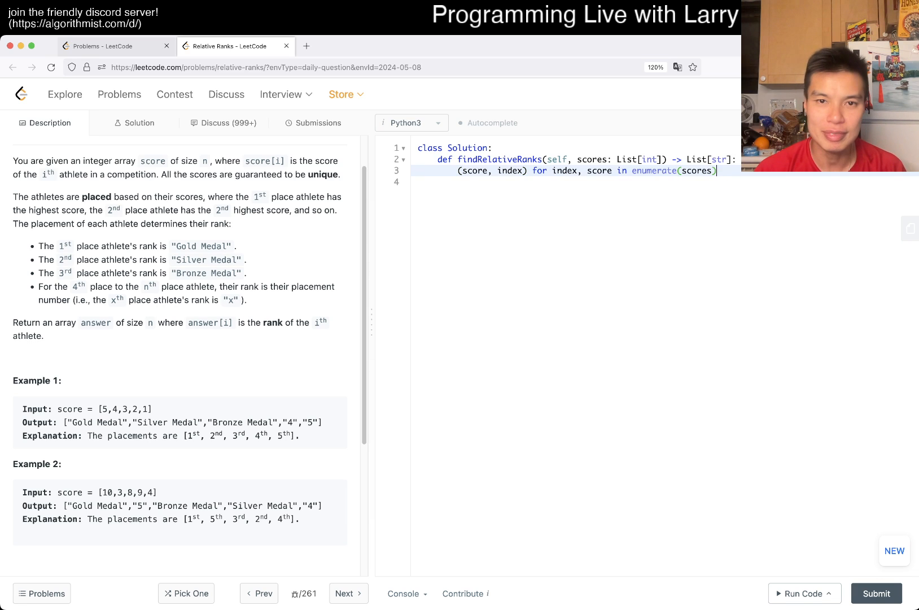
type("list(")
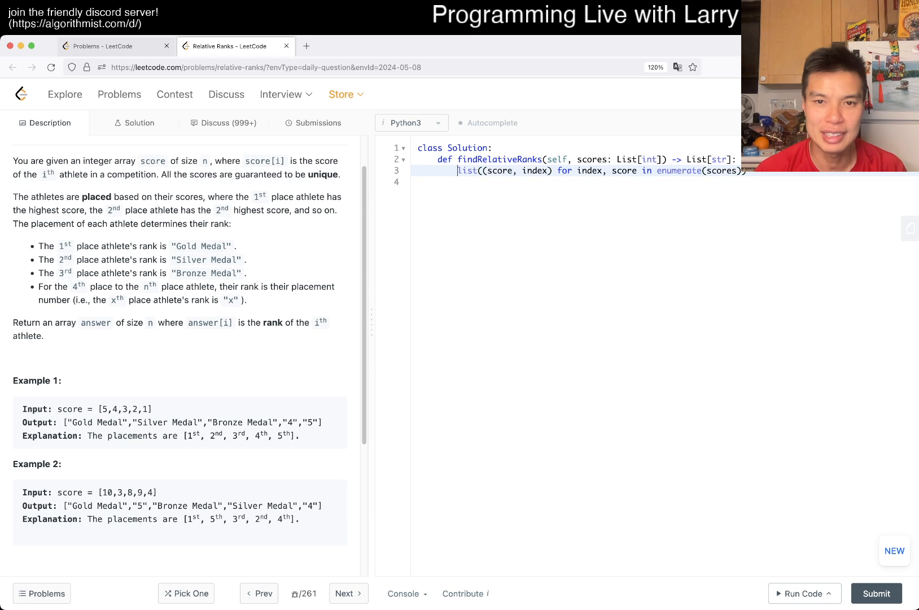
type("scores_with_index =")
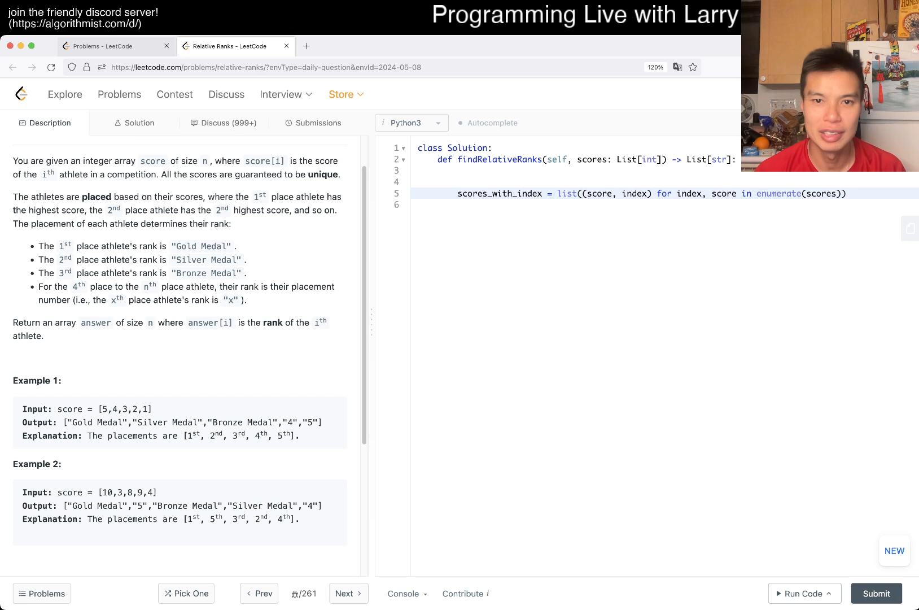
Step: Sort scores_with_index in descending order with reverse=True
type("scores_with_index.s")
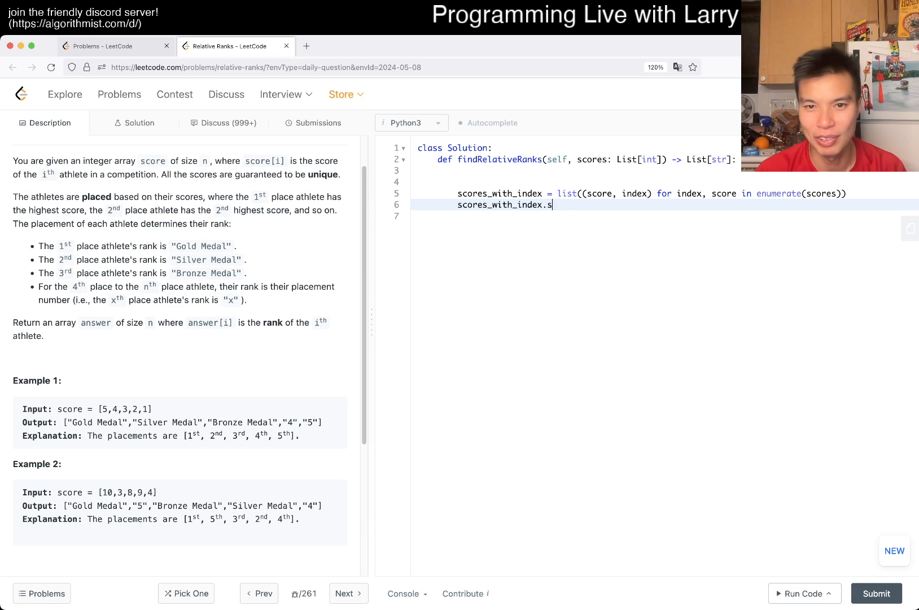
type("ort()")
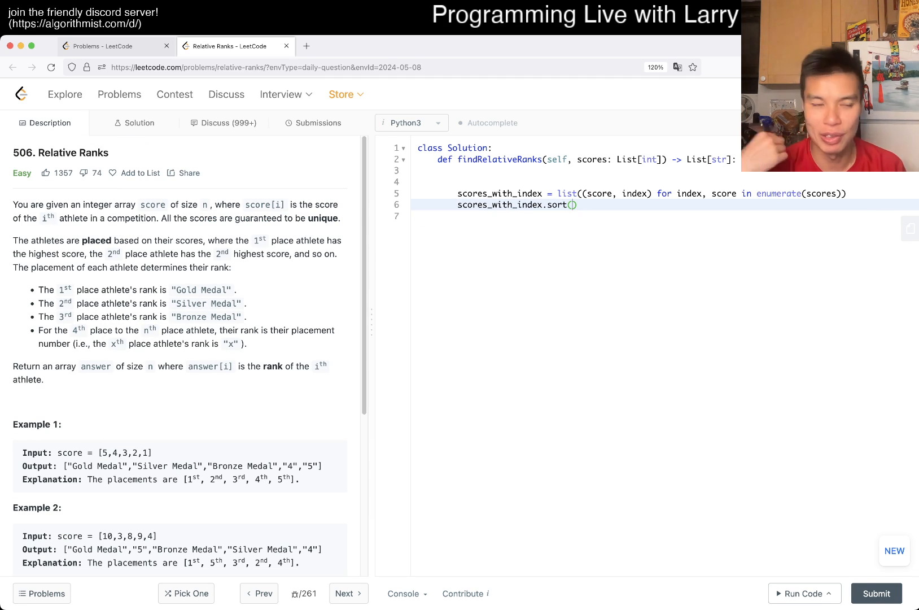
type("reverse")
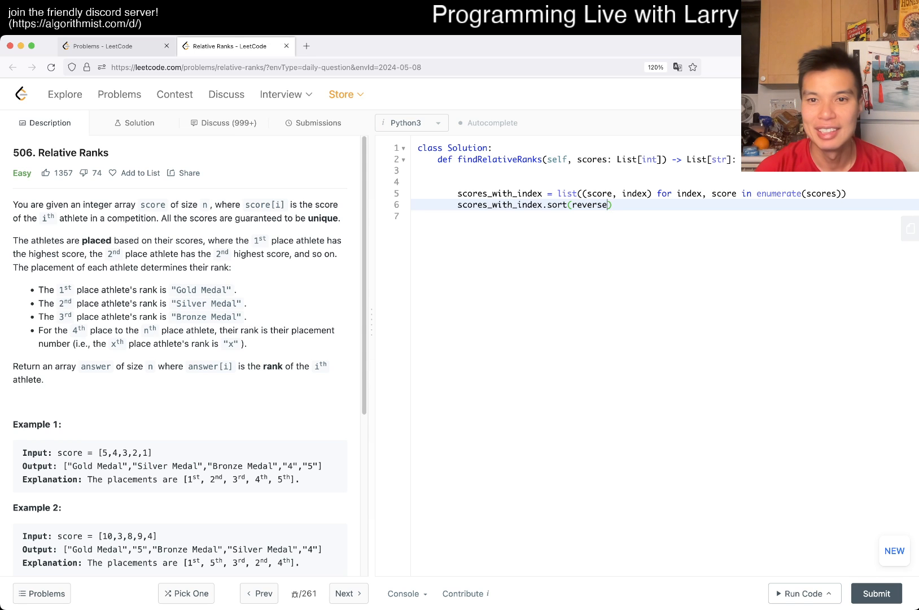
type("True")
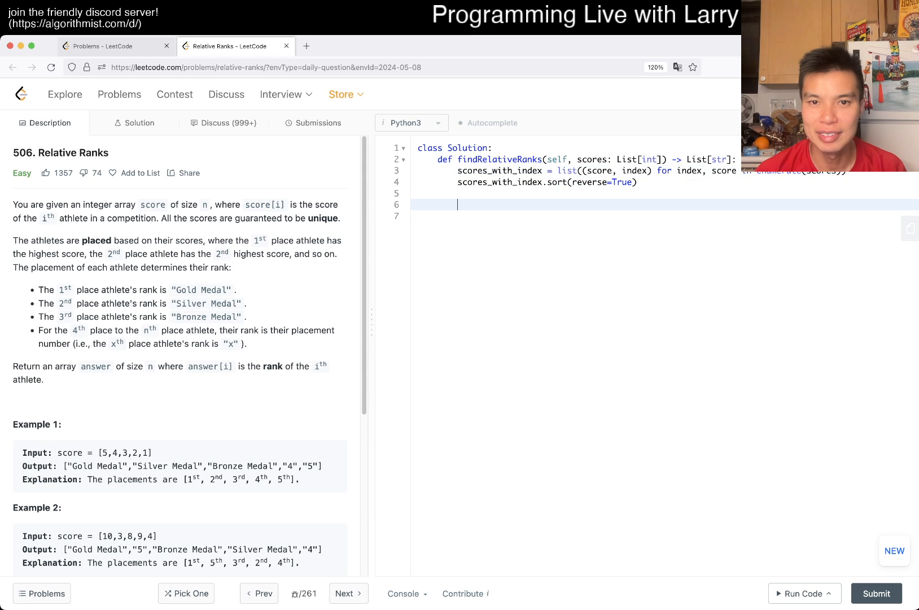
Step: Define N = len(scores) and an ans list of length N
type("N = len")
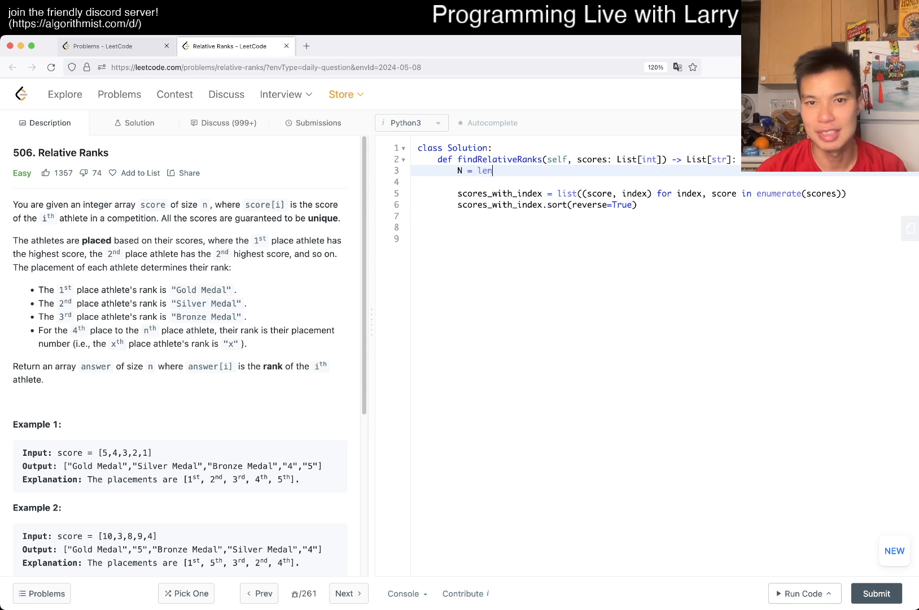
type("(scores)")
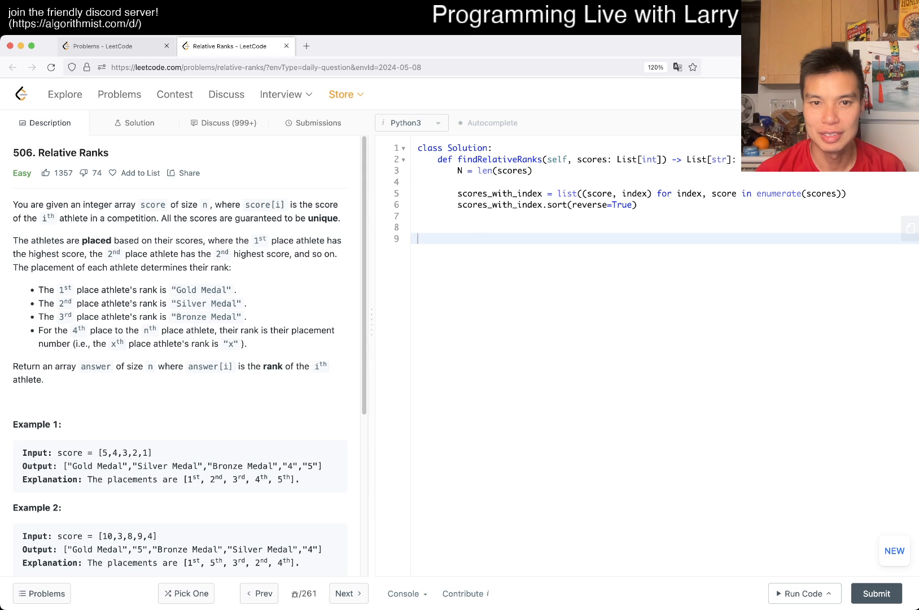
type("ans =")
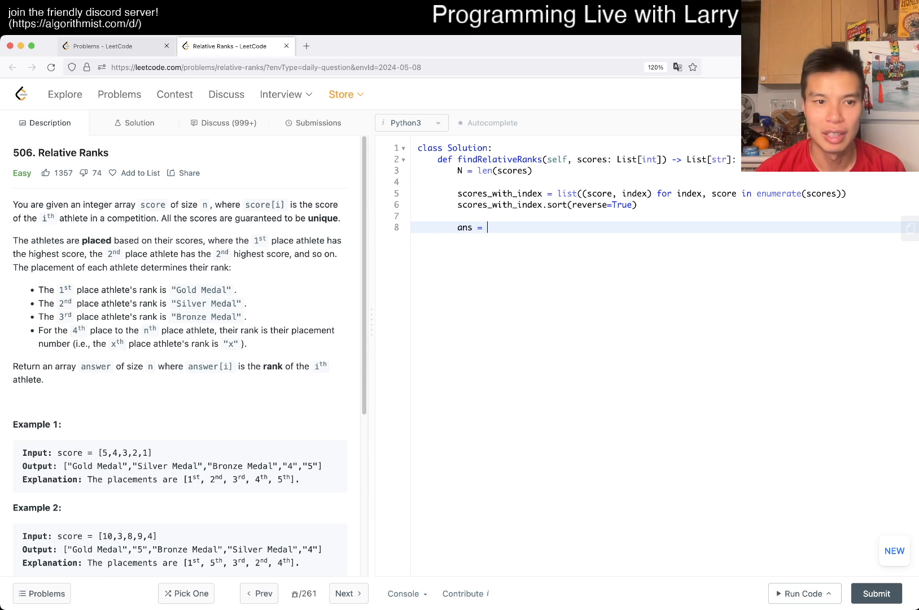
type("[")
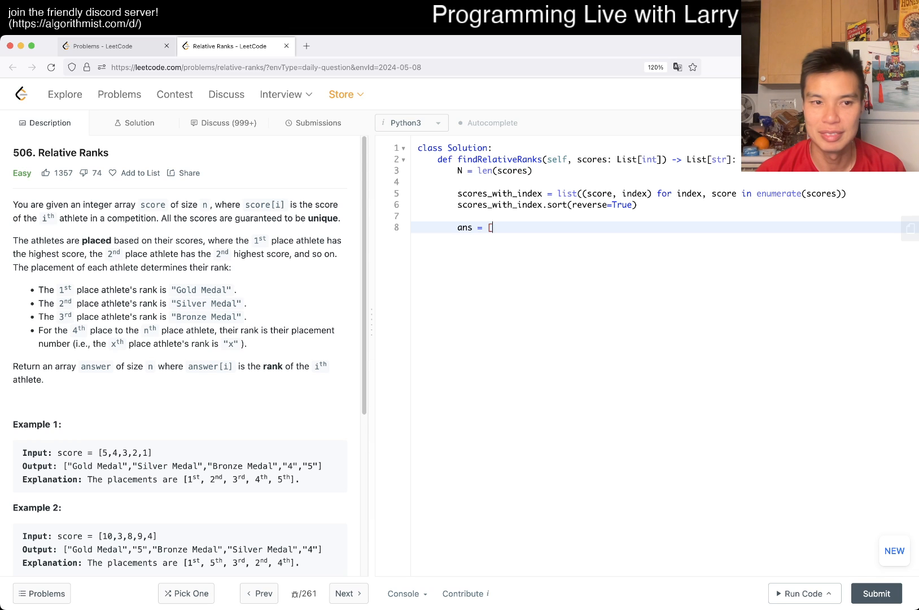
type("None] * N")
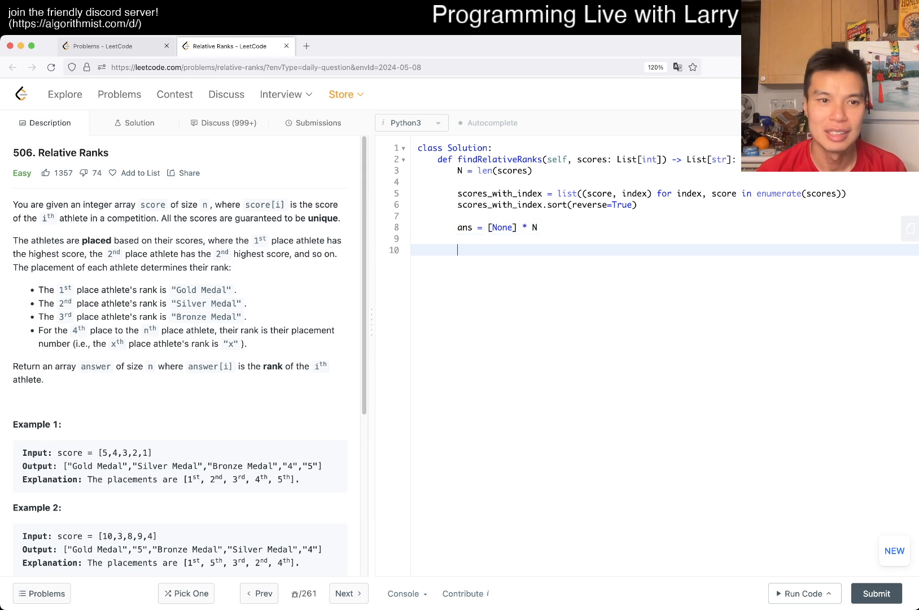
Step: Start a for loop over enumerate(scores_with_index) unpacking rank, score and index
type("f")
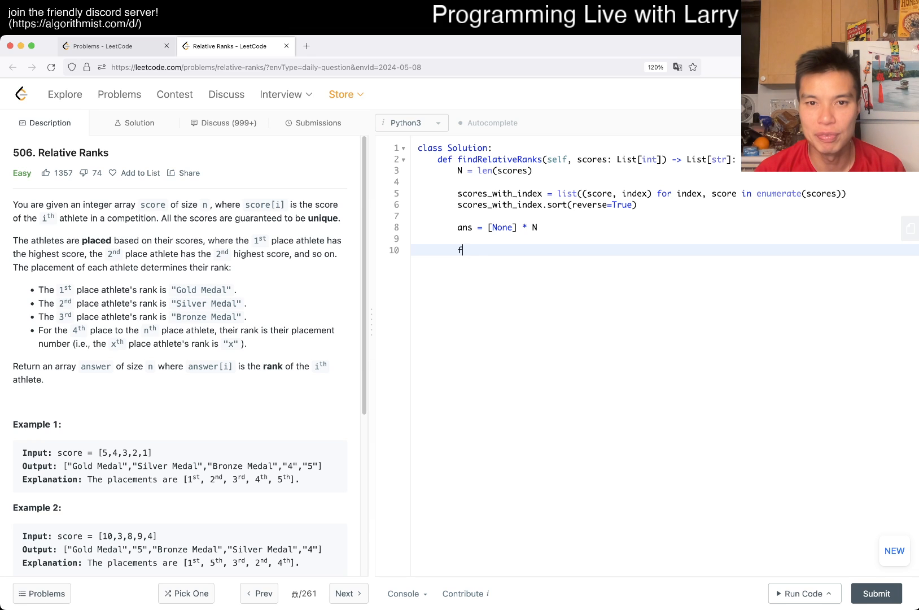
type("or")
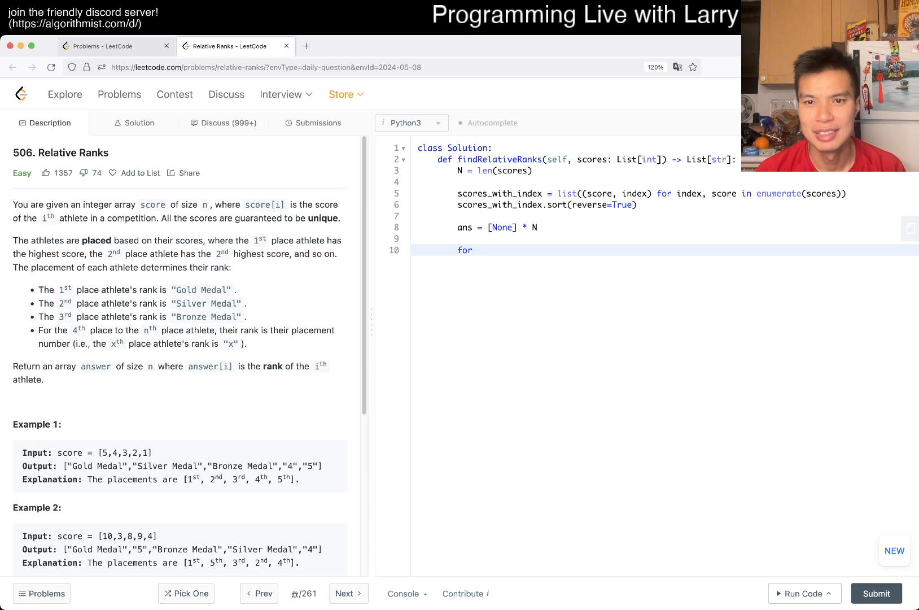
type("rank,")
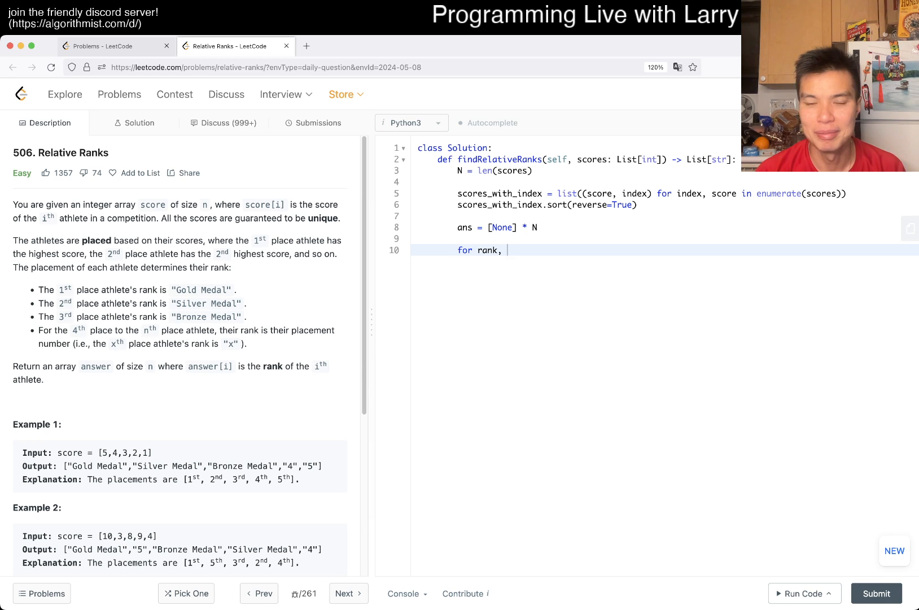
type("(scor")
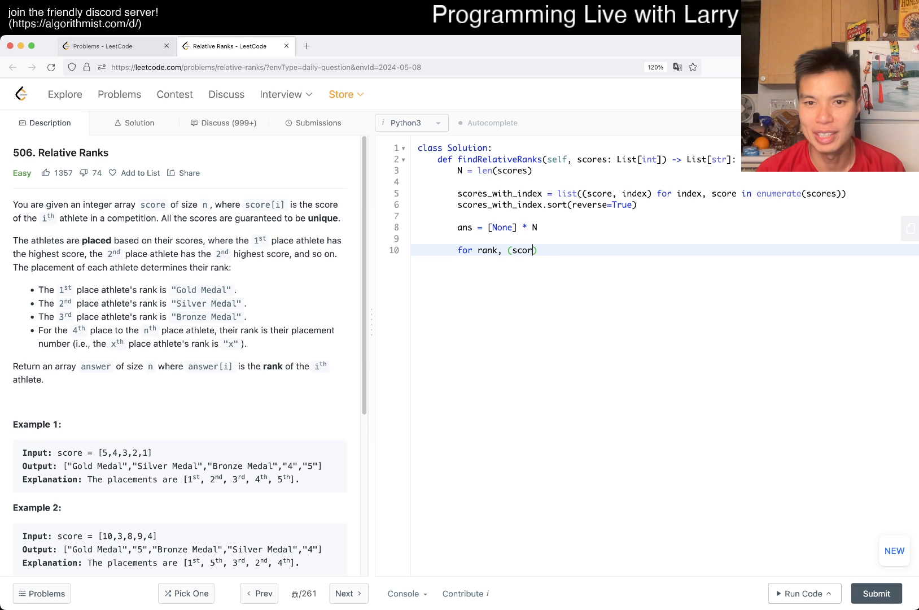
type("e, index) in")
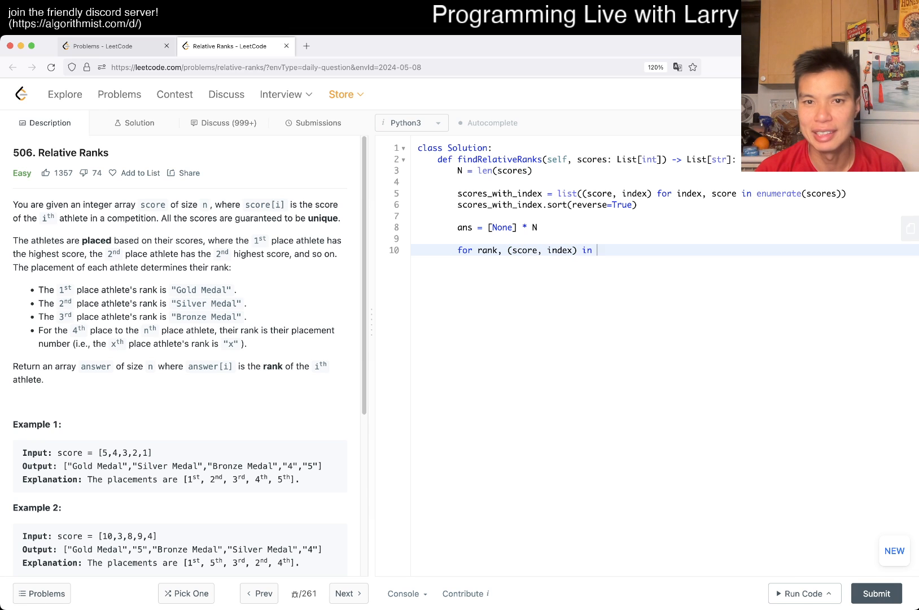
type("enumerate(scores)")
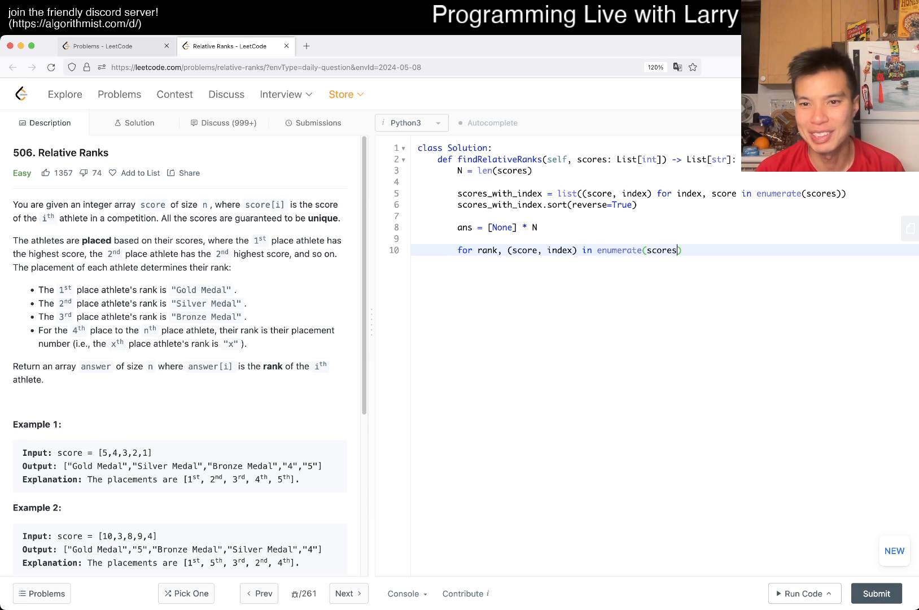
type("_with_index):")
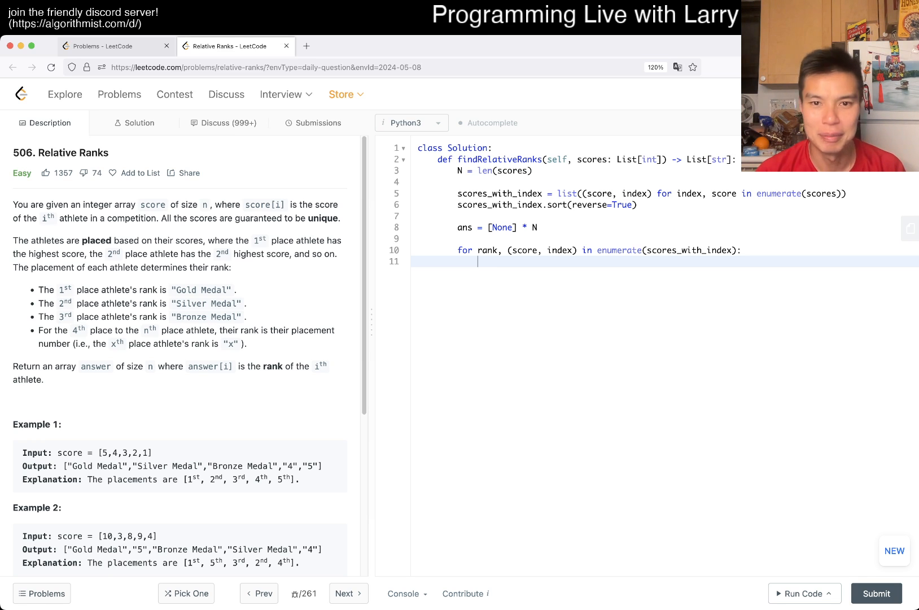
Step: Assign ans[index] = str(rank + 1) inside the loop
type("ans[n]")
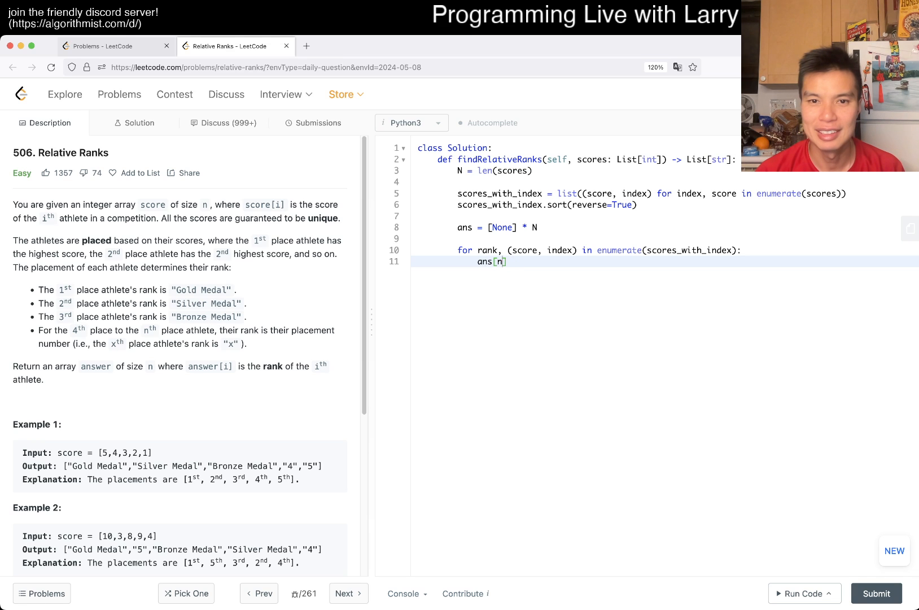
type("index] = str(ran)")
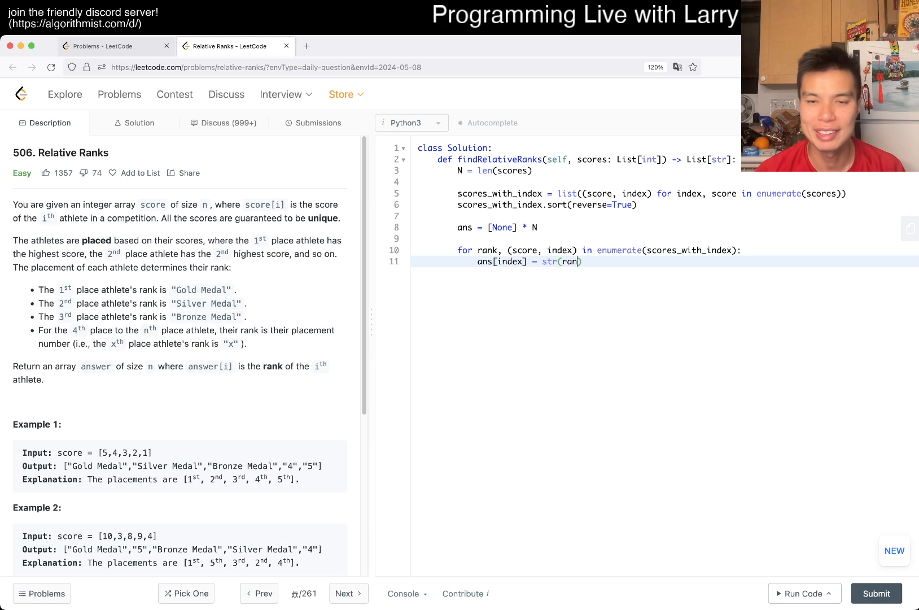
type("k")
key("enter")
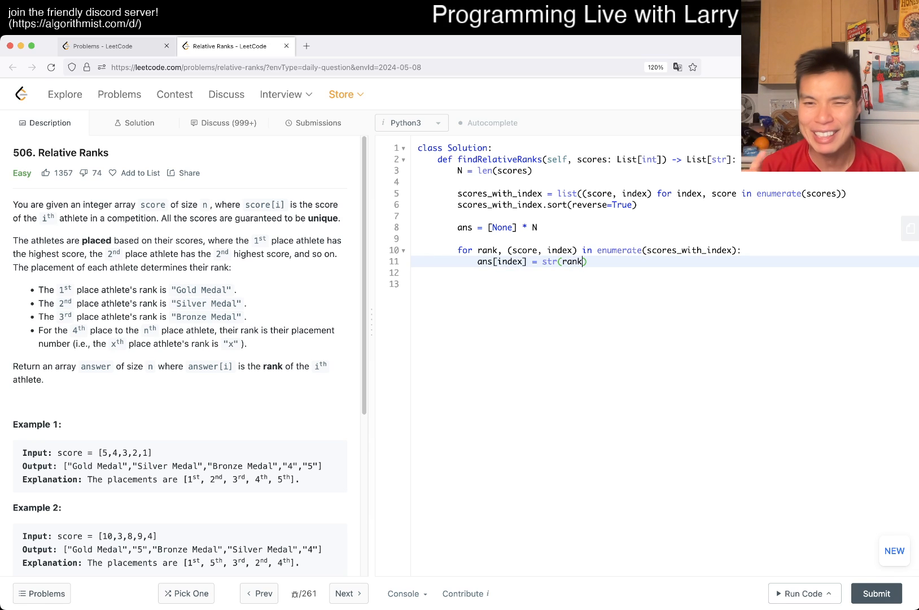
type("+")
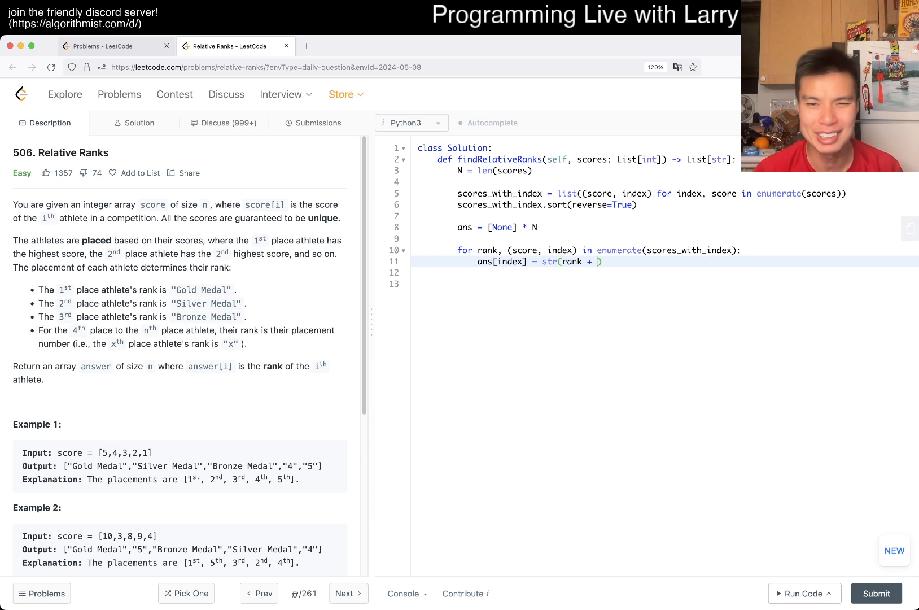
type("1")
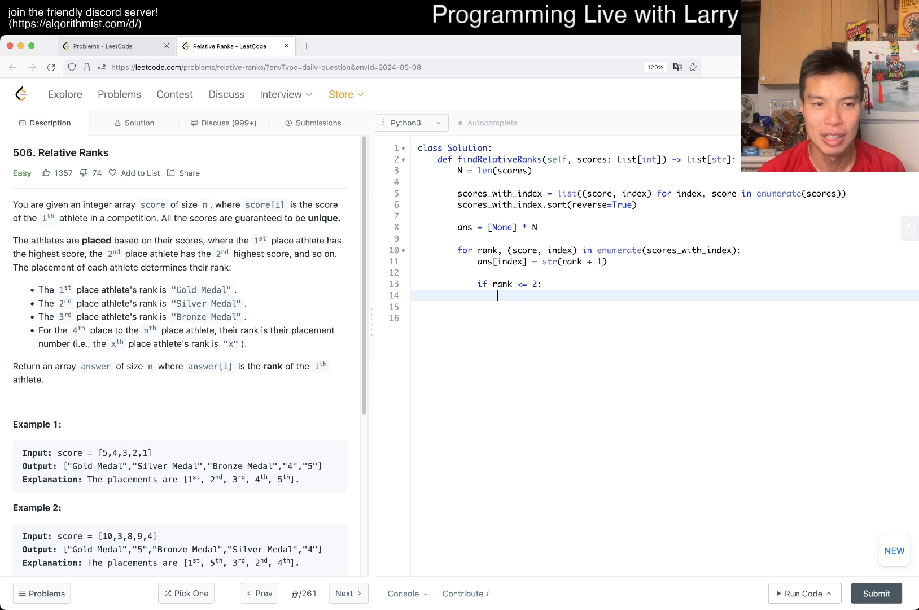
Step: Add 'if rank <= 2:' containing 'match rank:' and begin 'case 0'
type("if ra")
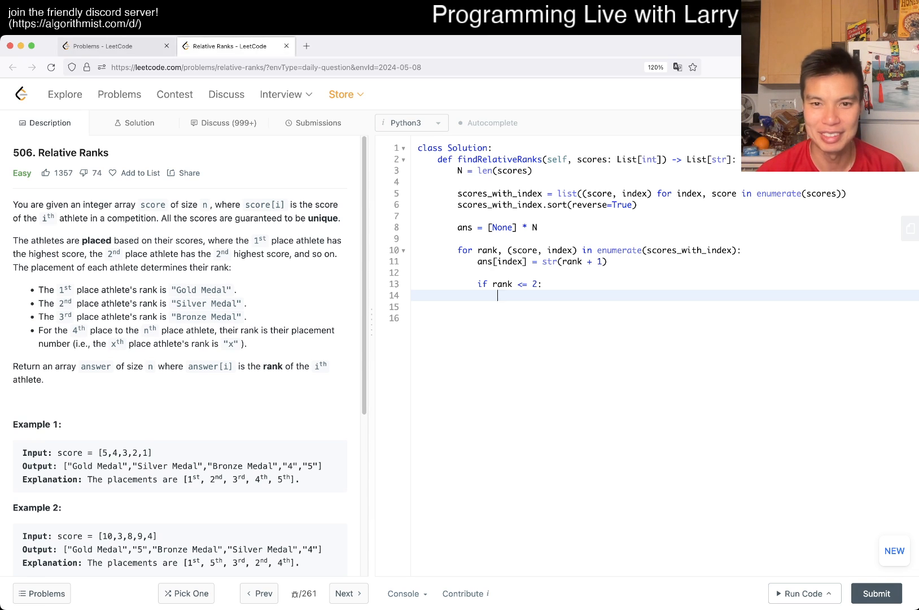
type("match rank")
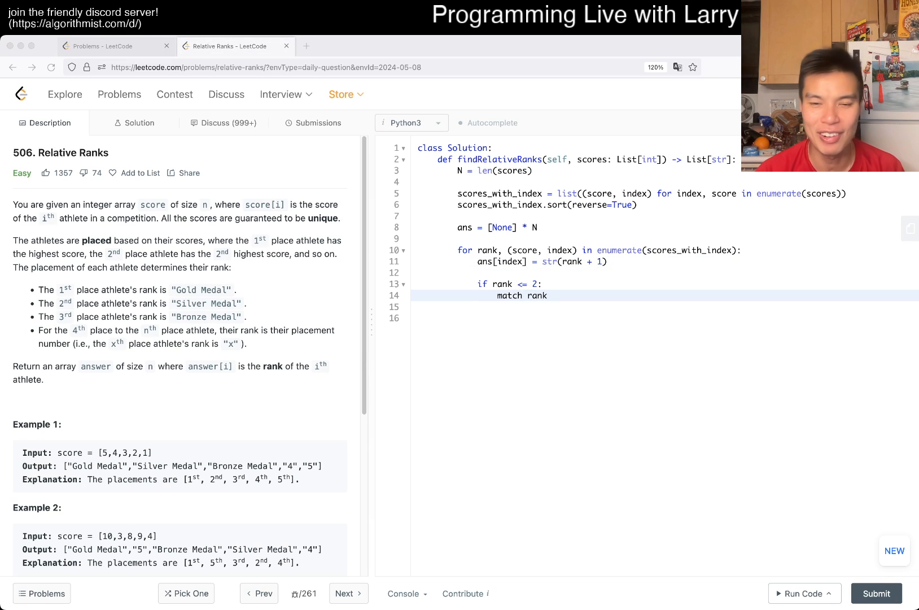
type("case")
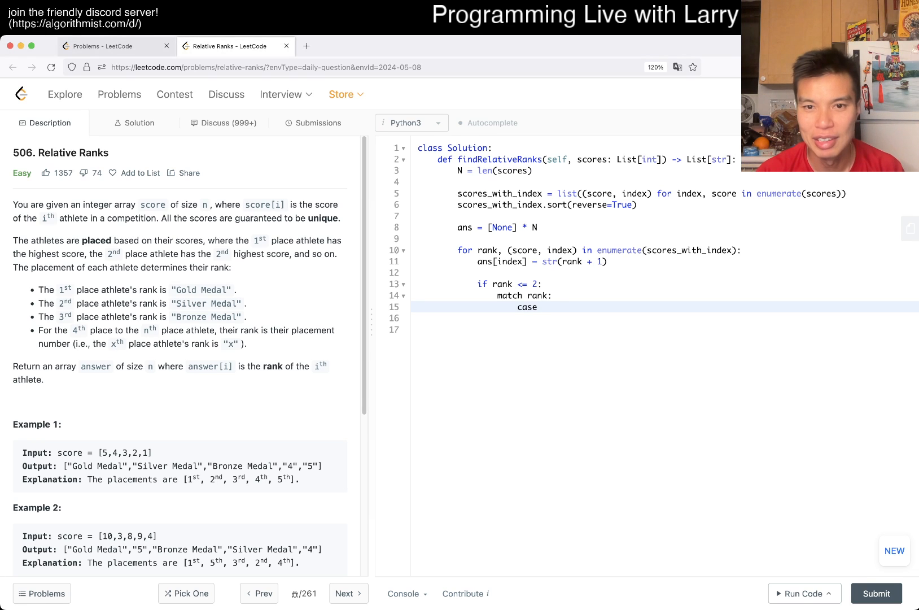
type("0:")
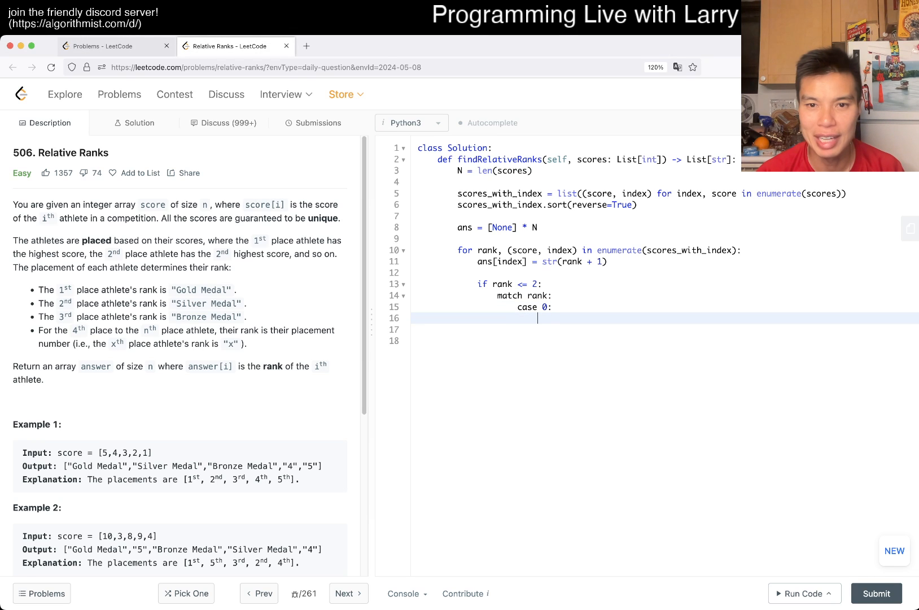
Step: Write cases 0, 1, 2 for Gold, Silver, Bronze Medal and default str(rank + 1)
type("ans[index] = \"")
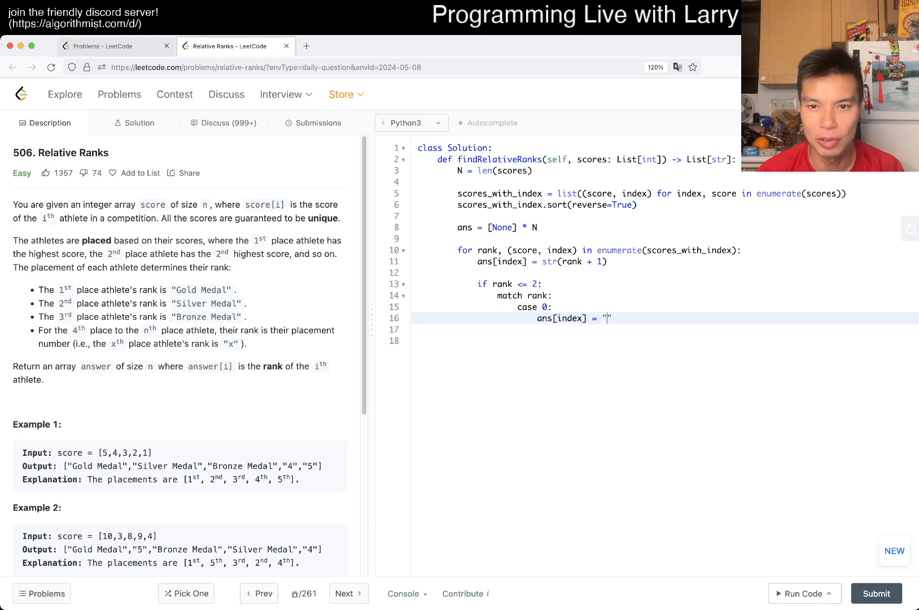
type("Gold Medal")
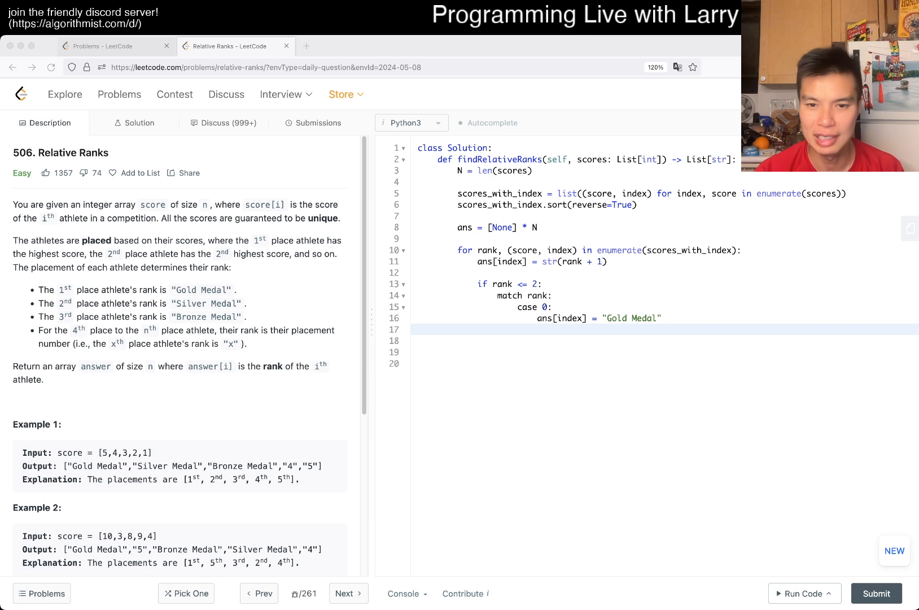
type("case 1")
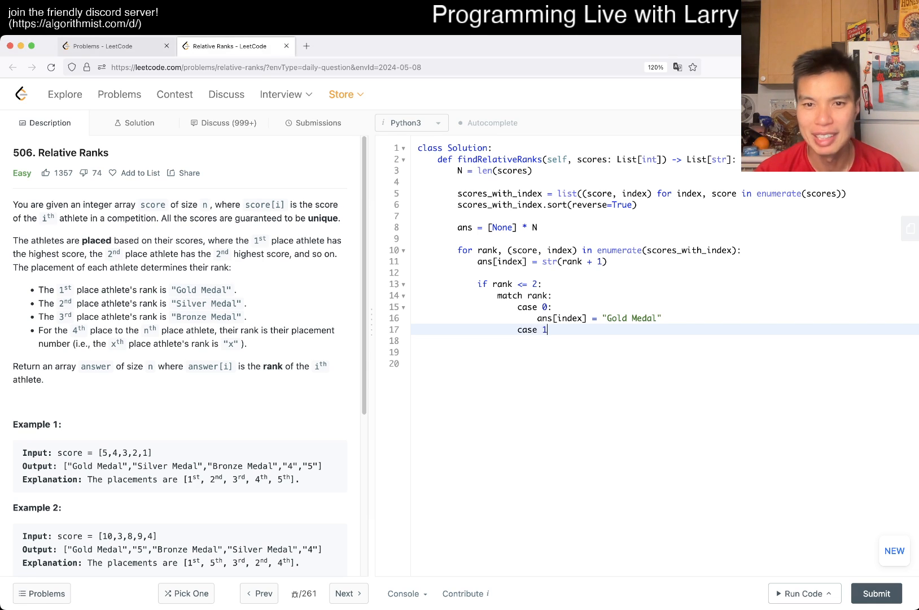
type("ans[ind]")
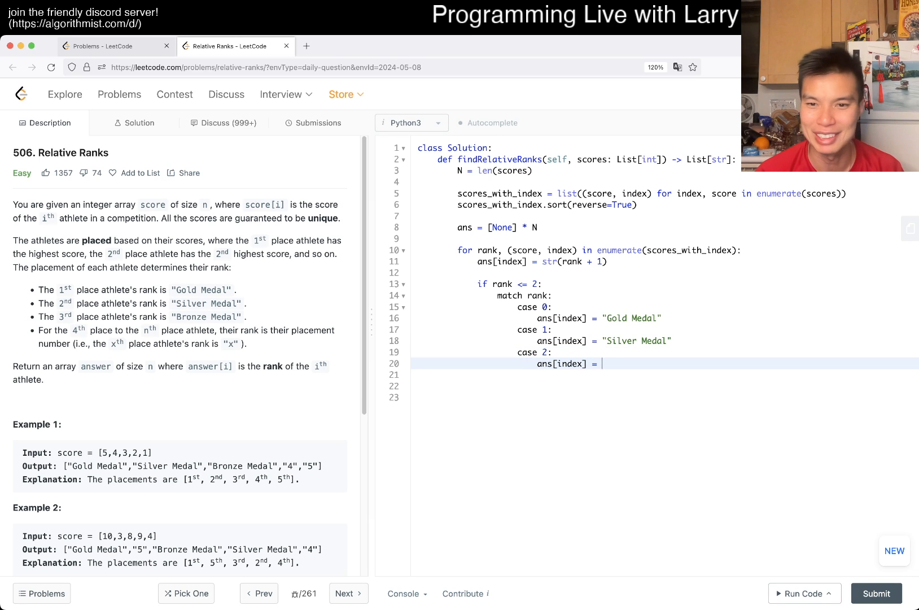
type("\"Bronze Medal\"")
type("ans[index] = str(")
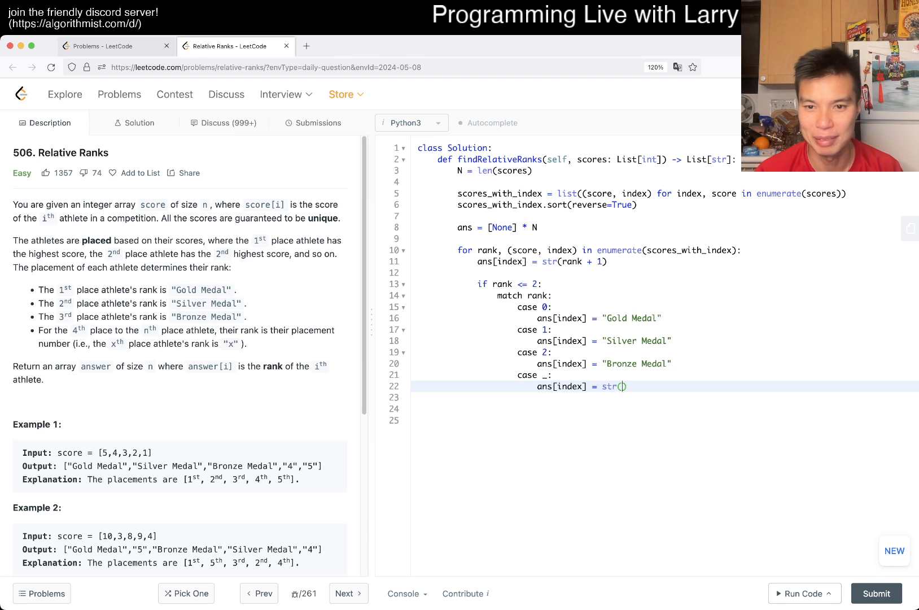
type("rank + 1")
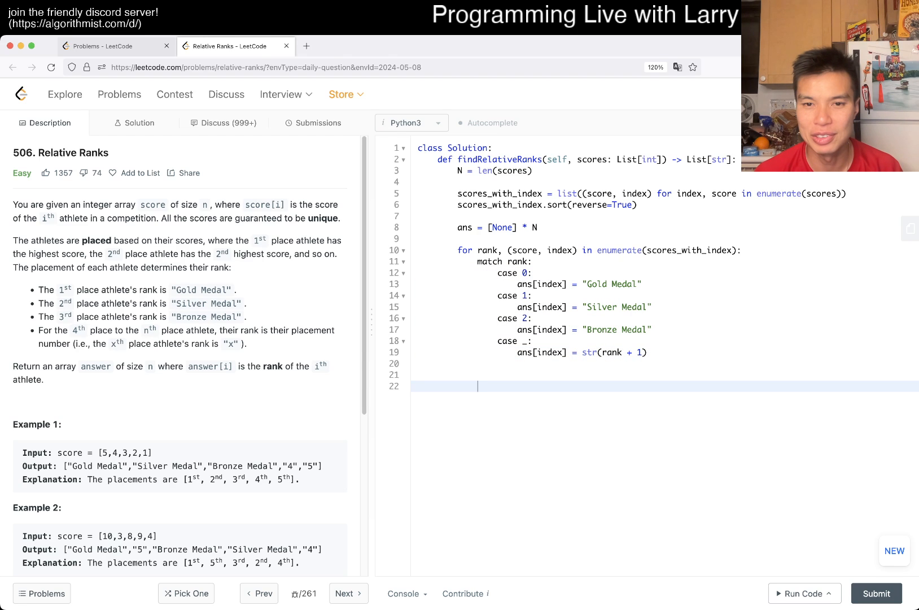
Step: Add 'return ans' on a new line after the loop
left_click(540, 284)
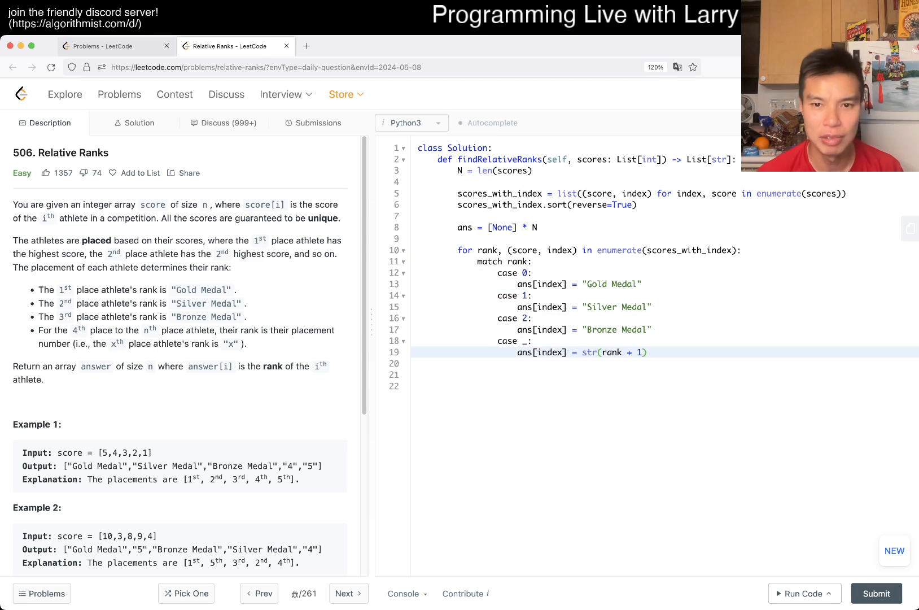
type("return")
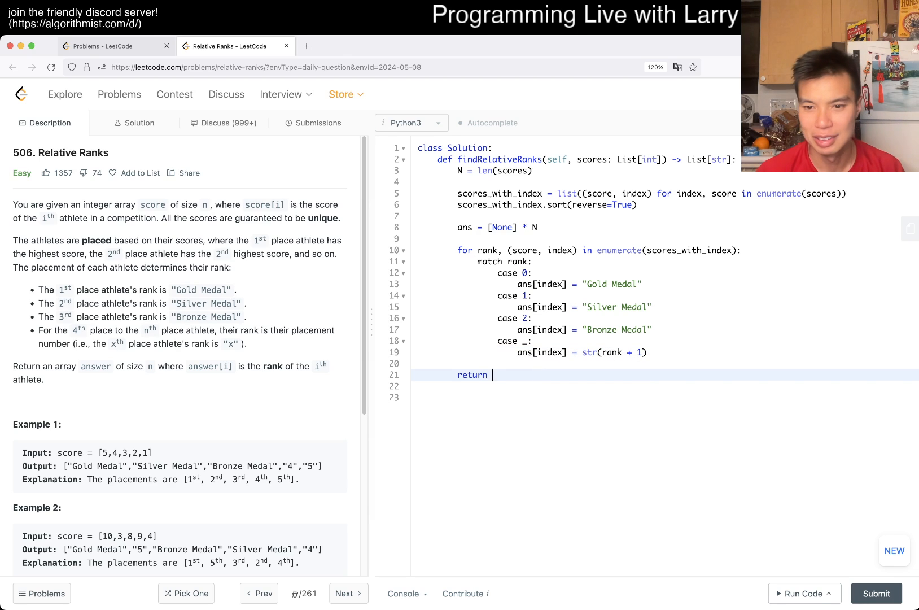
type("ans")
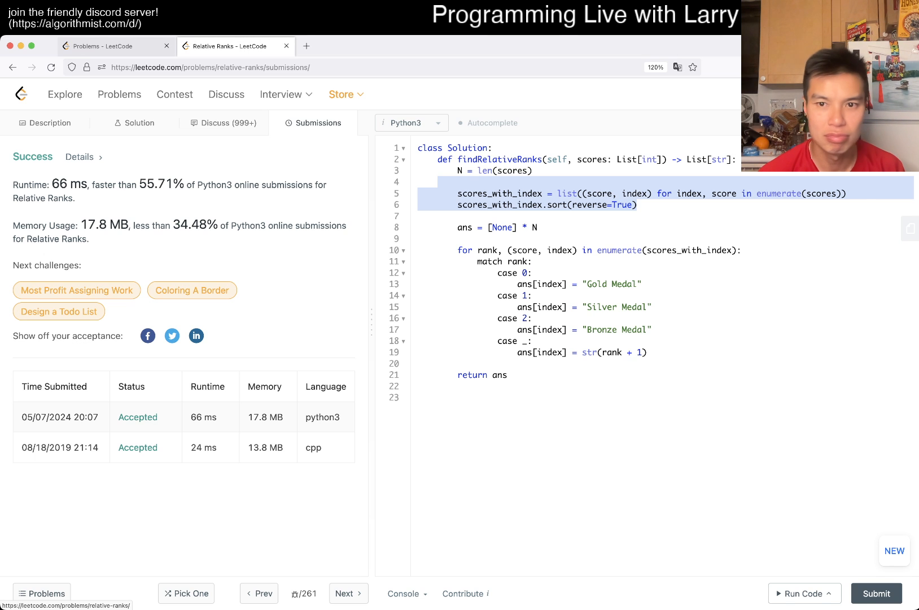
Step: Return to the Relative Ranks problem description after the accepted submission
left_click(46, 122)
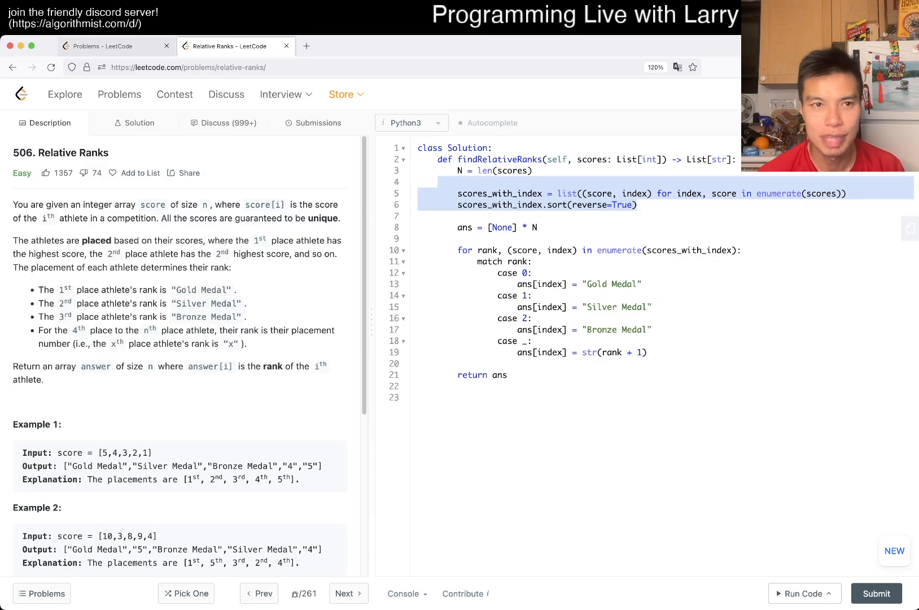